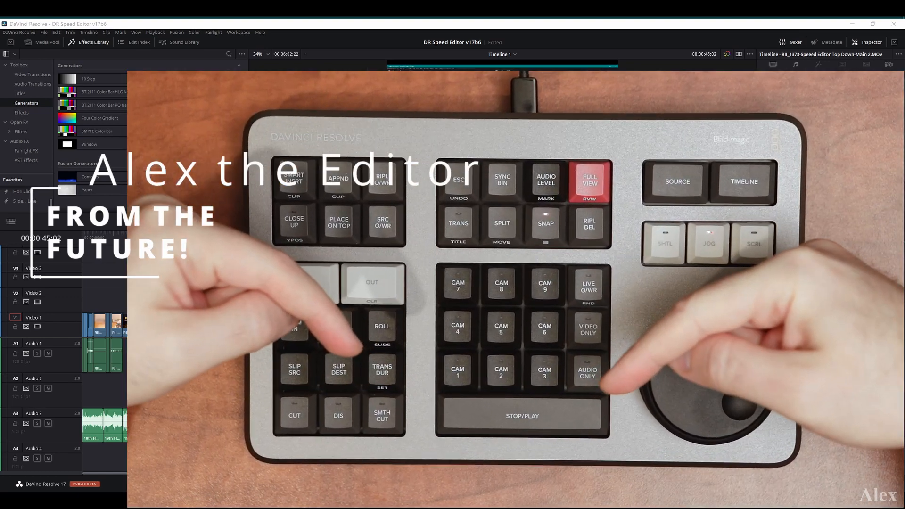
Switch to the Cut page and open the Help menu to find the reference manual.
{"action": "left_click", "coordinate": [367, 484]}
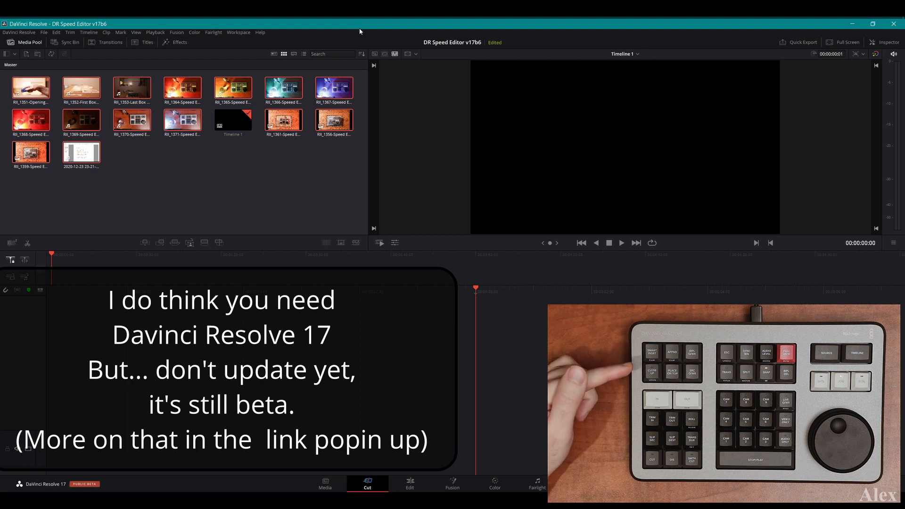
{"action": "left_click", "coordinate": [259, 33]}
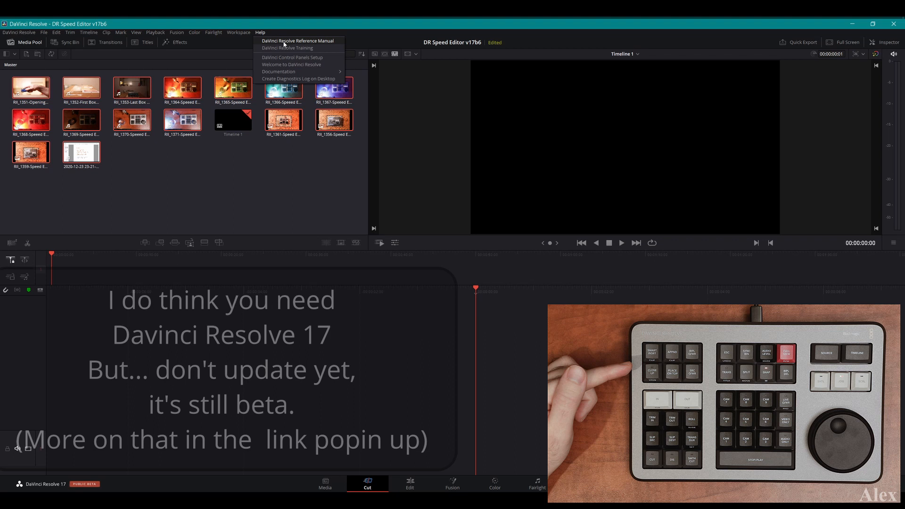
Open the Reference Manual maximized at the 'Using the DaVinci Resolve Speed Editor' chapter, page 41.
{"action": "left_click", "coordinate": [298, 41]}
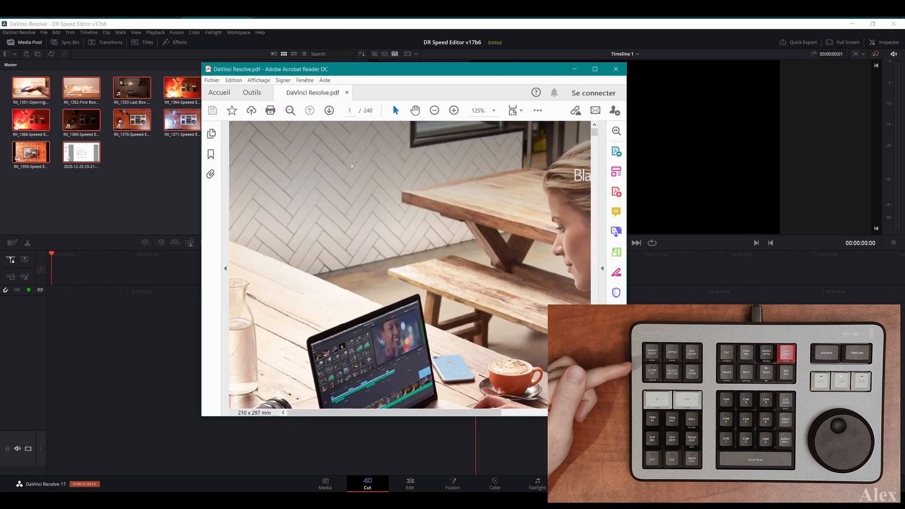
{"action": "left_click", "coordinate": [594, 69]}
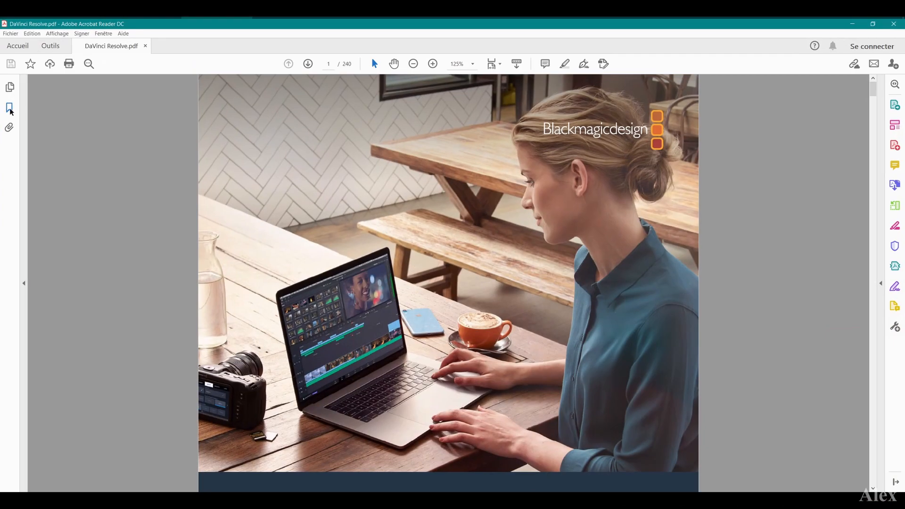
{"action": "left_click", "coordinate": [10, 107]}
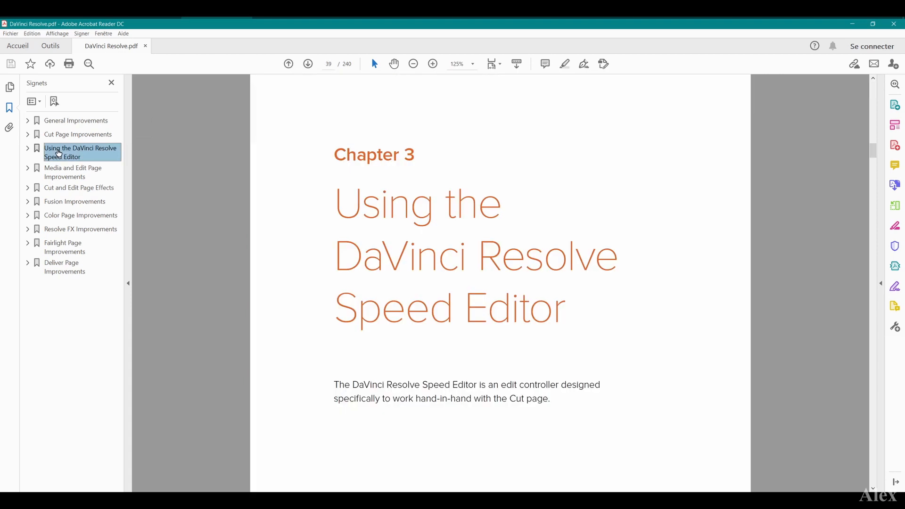
{"action": "mouse_move", "coordinate": [350, 195]}
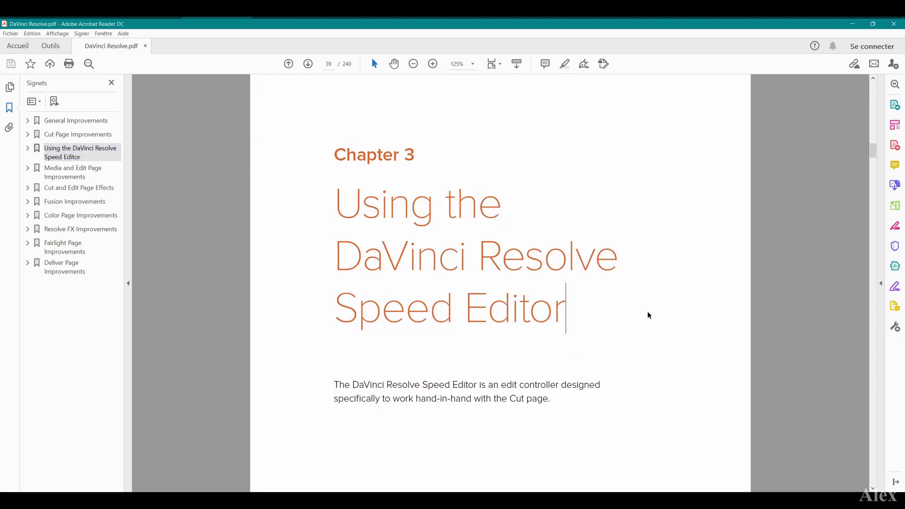
{"action": "scroll", "scroll_direction": "down", "scroll_amount": 3}
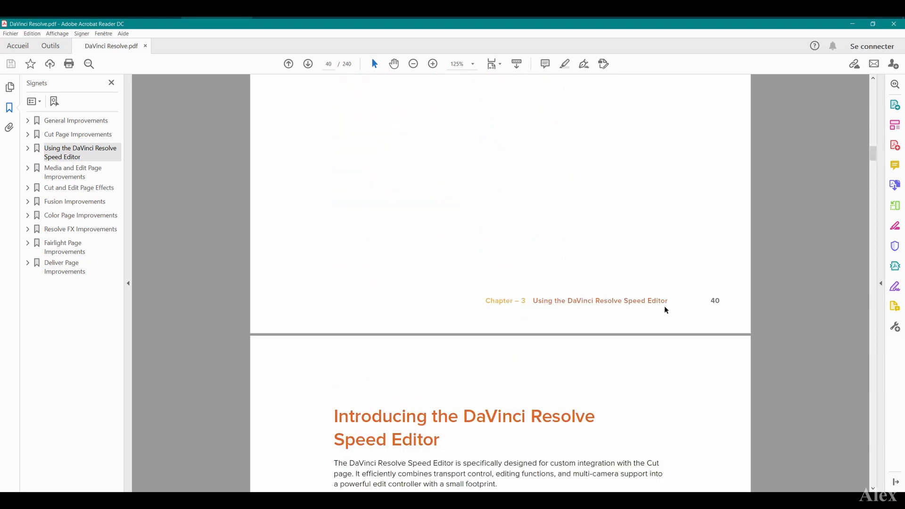
{"action": "scroll", "scroll_direction": "down", "scroll_amount": 3}
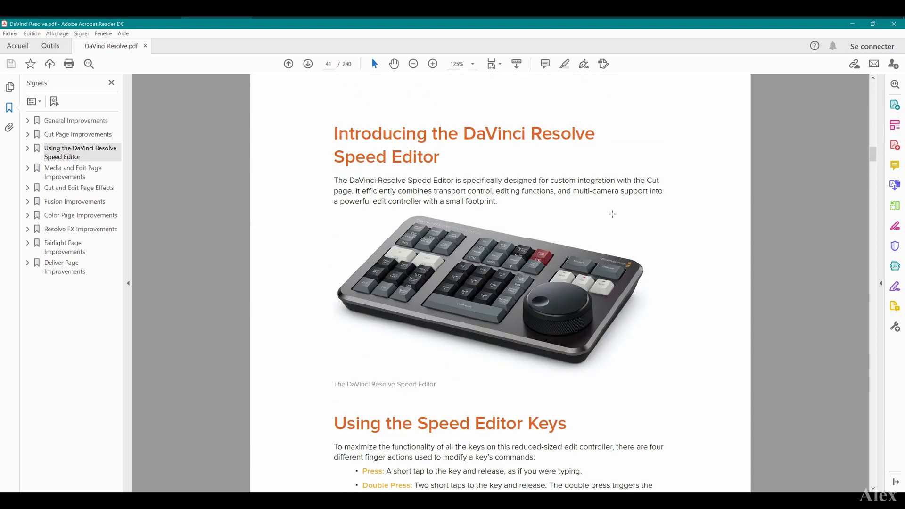
{"action": "mouse_move", "coordinate": [613, 191]}
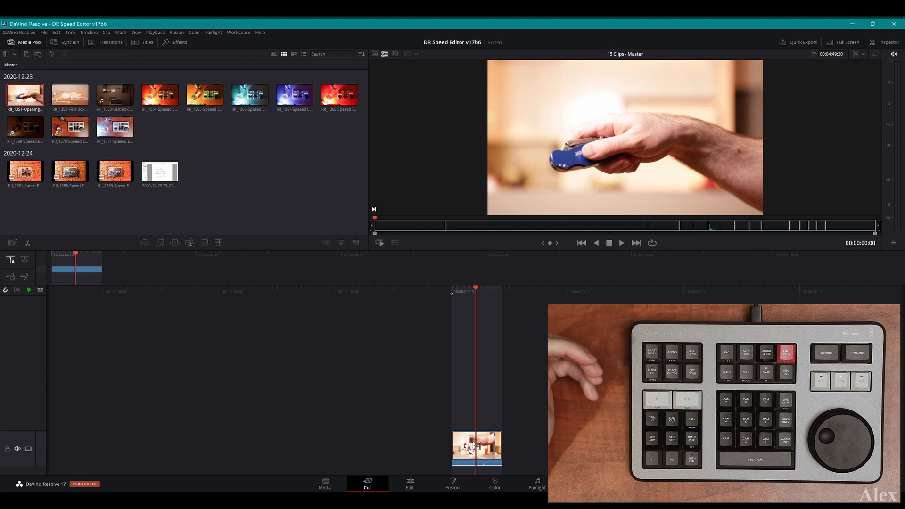
{"action": "mouse_move", "coordinate": [598, 282]}
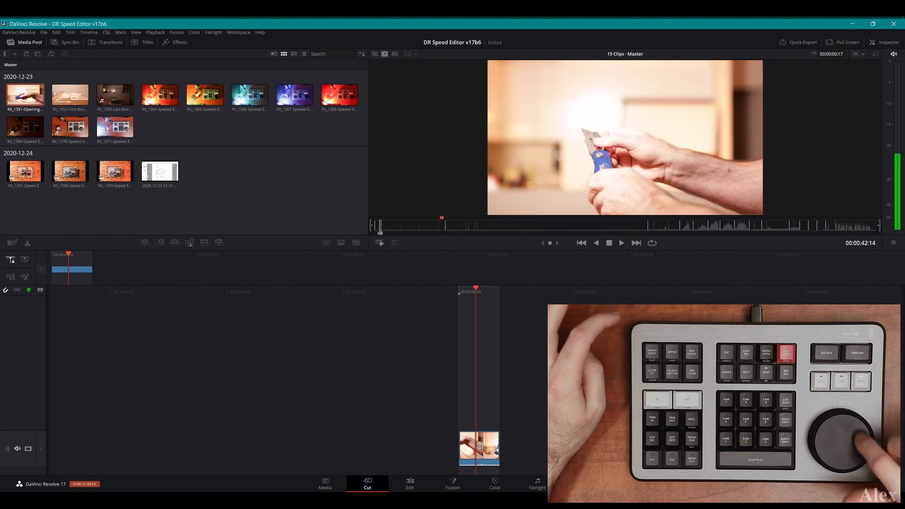
{"action": "left_click", "coordinate": [249, 95]}
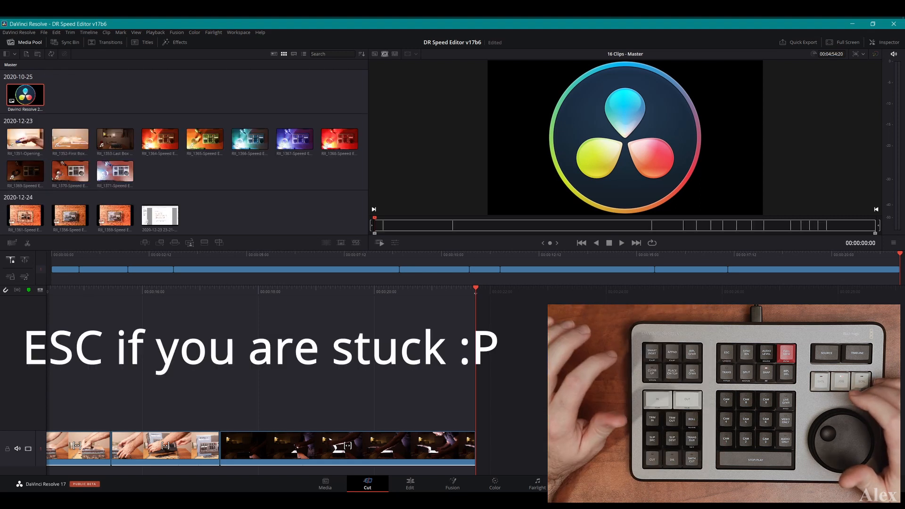
Switch the Media Pool to List View and play through the edited timeline.
{"action": "left_click", "coordinate": [294, 53]}
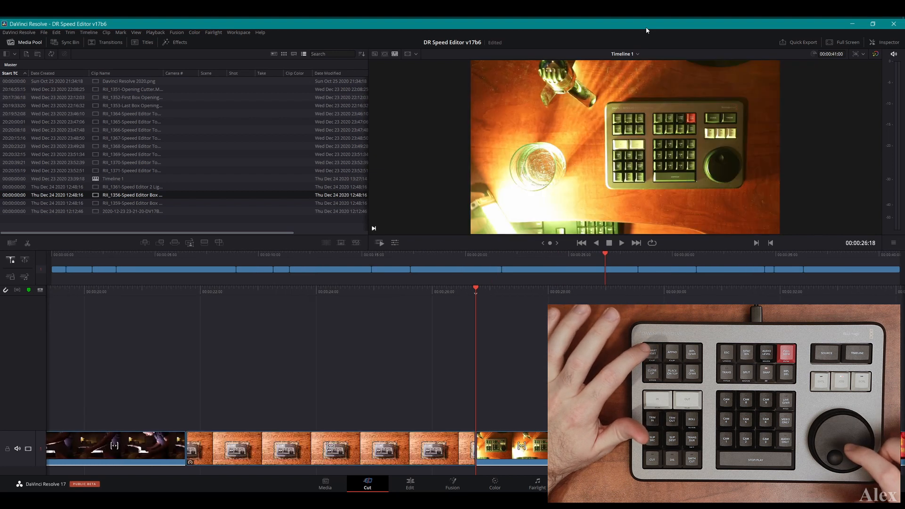
{"action": "left_click", "coordinate": [133, 97]}
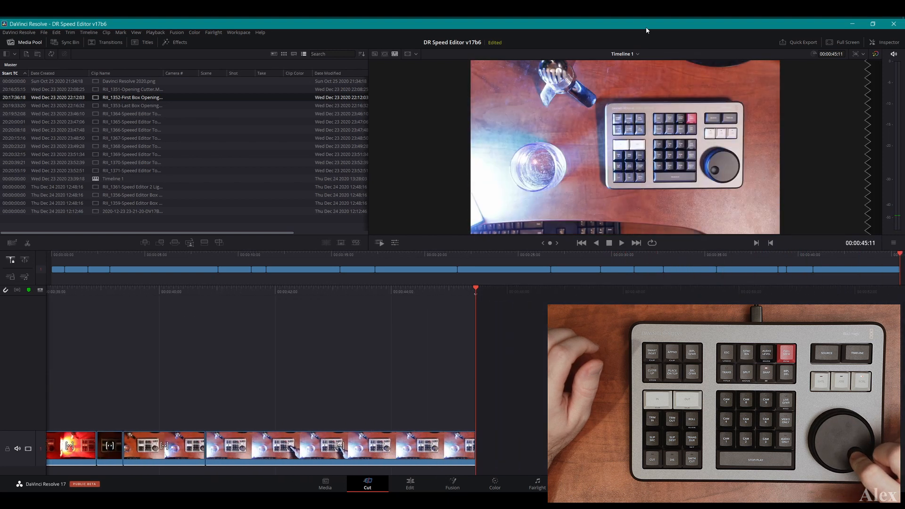
{"action": "left_click", "coordinate": [283, 54]}
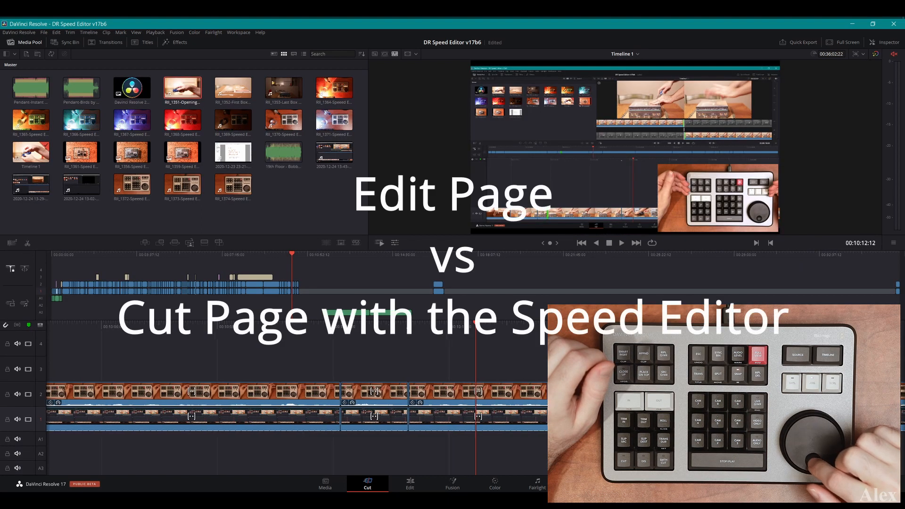
Go to the Edit page and open Timeline View Options to raise the audio track height.
{"action": "left_click", "coordinate": [409, 483]}
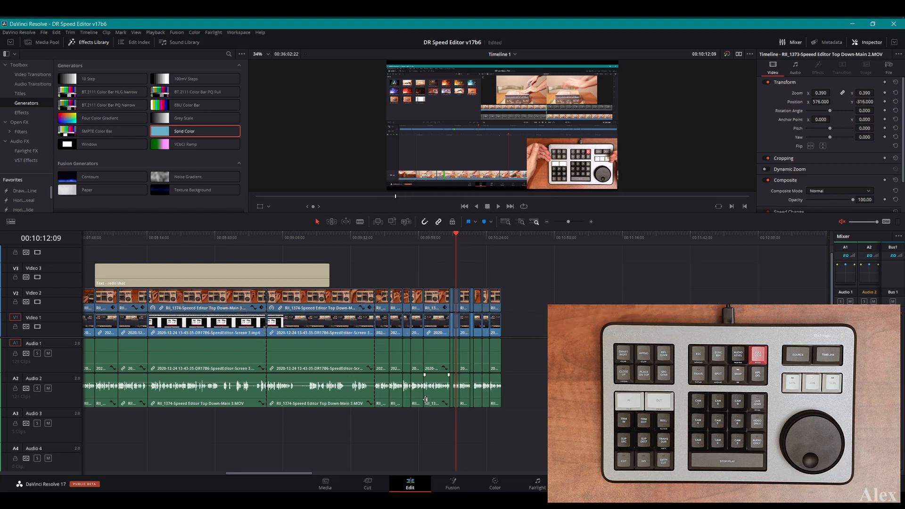
{"action": "left_click", "coordinate": [10, 221]}
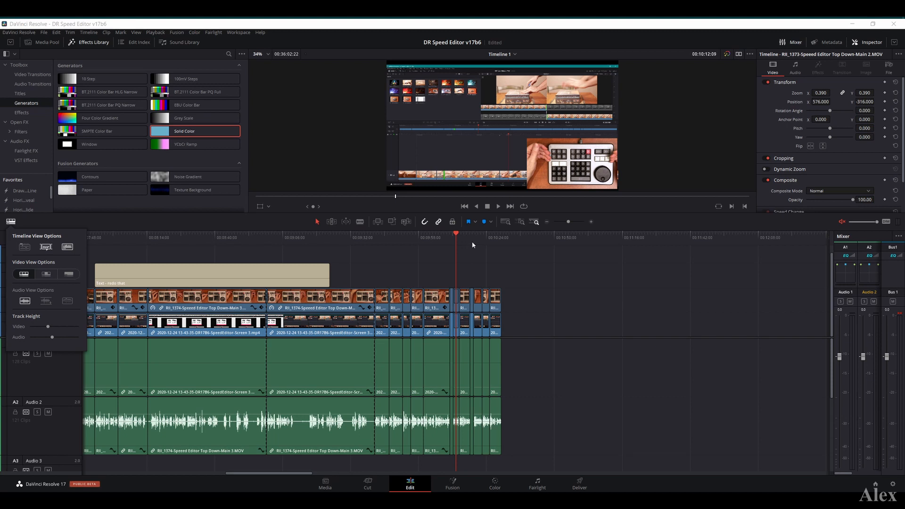
{"action": "mouse_move", "coordinate": [480, 248]}
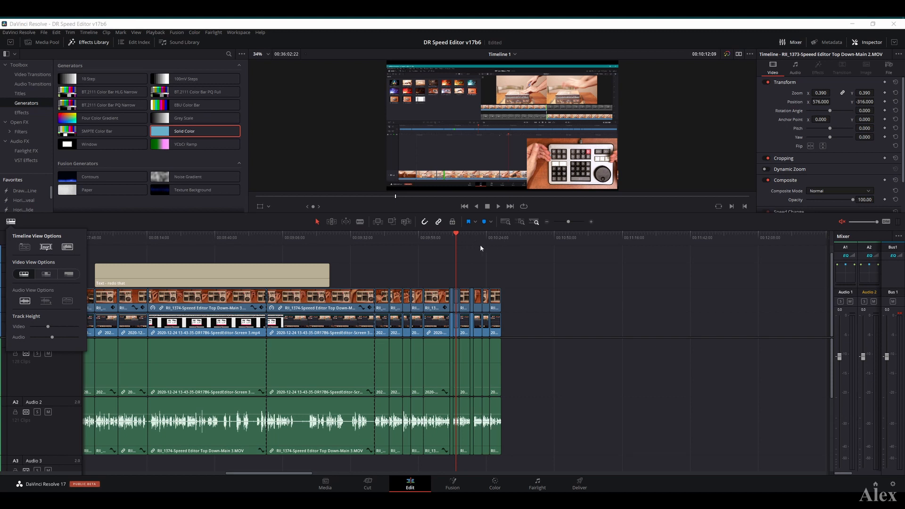
{"action": "mouse_move", "coordinate": [463, 249]}
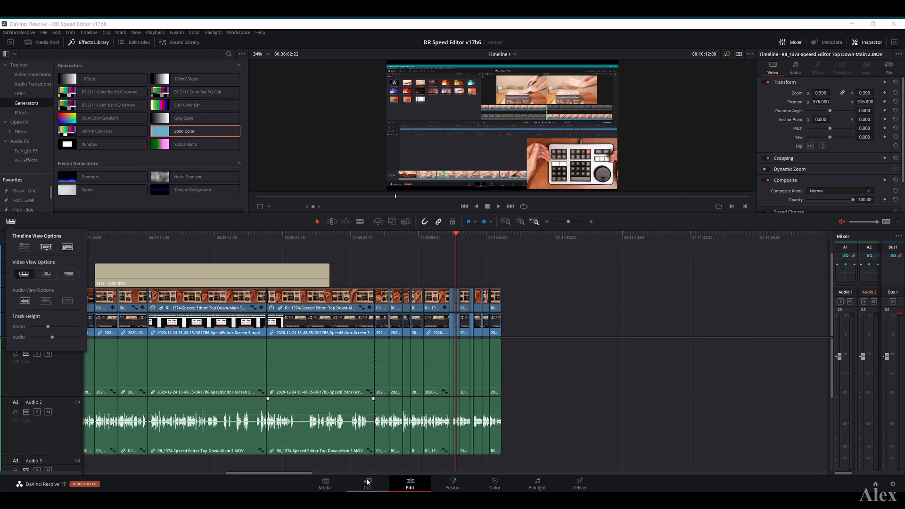
Return to the Cut page to view its overview and detailed timelines around 00:10:12.
{"action": "left_click", "coordinate": [367, 484]}
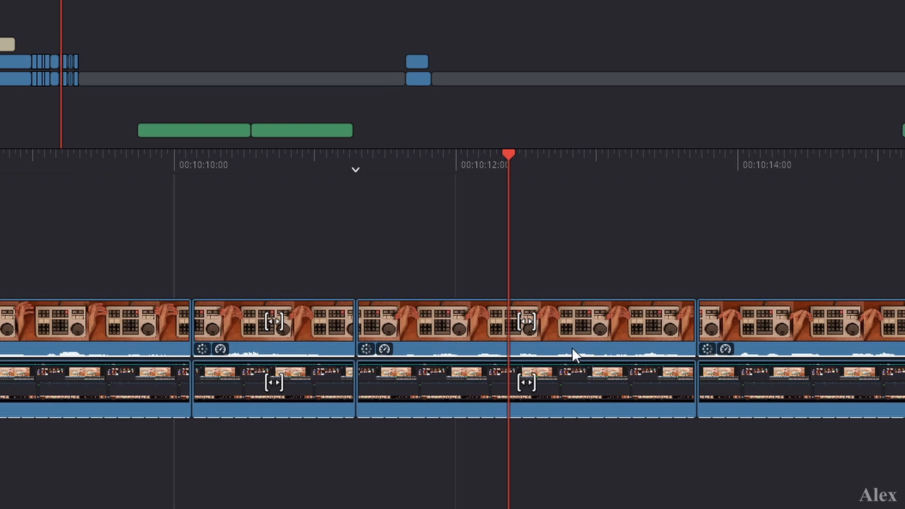
{"action": "mouse_move", "coordinate": [660, 360]}
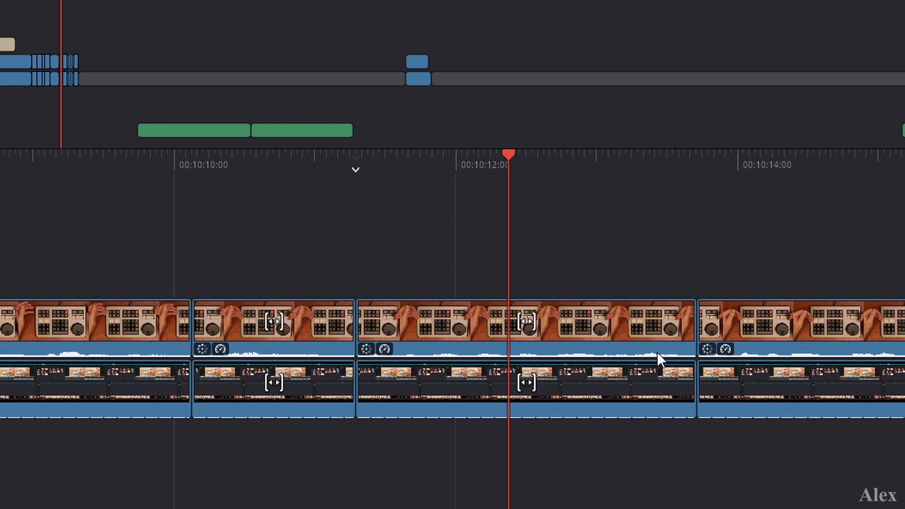
{"action": "mouse_move", "coordinate": [585, 357]}
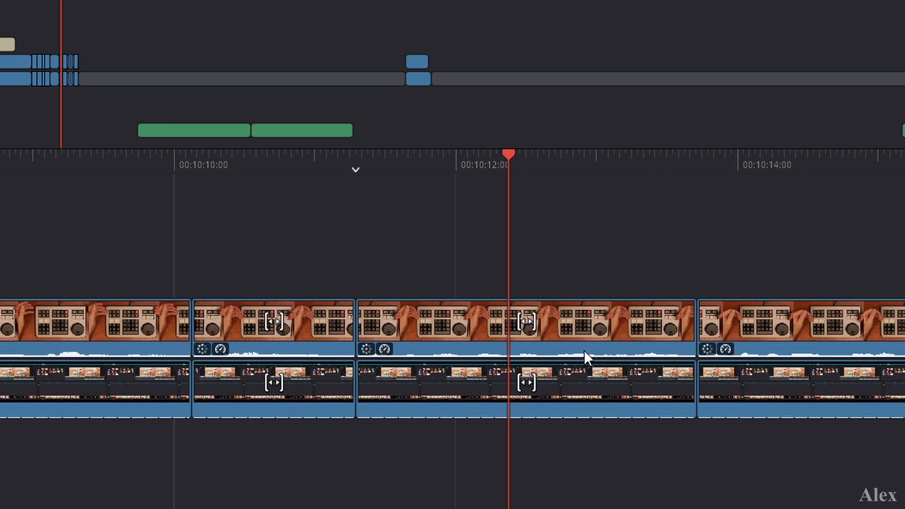
{"action": "mouse_move", "coordinate": [606, 328]}
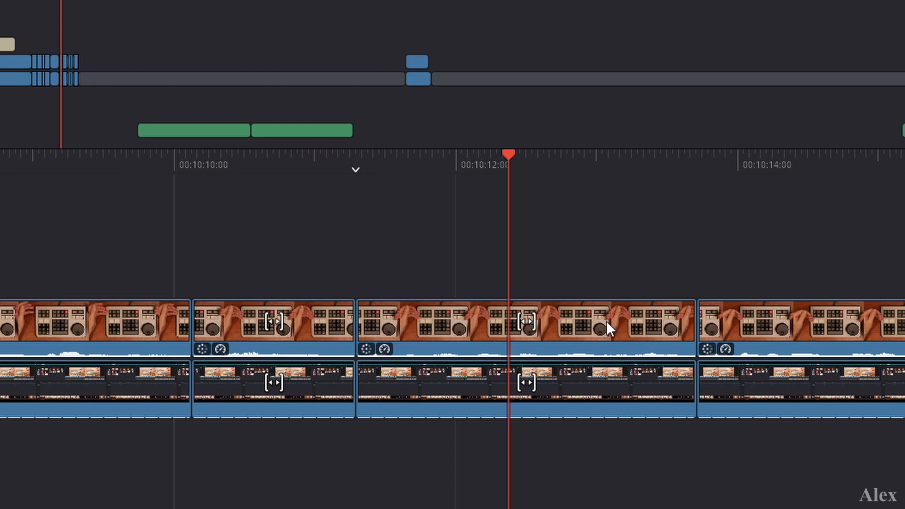
{"action": "mouse_move", "coordinate": [563, 357]}
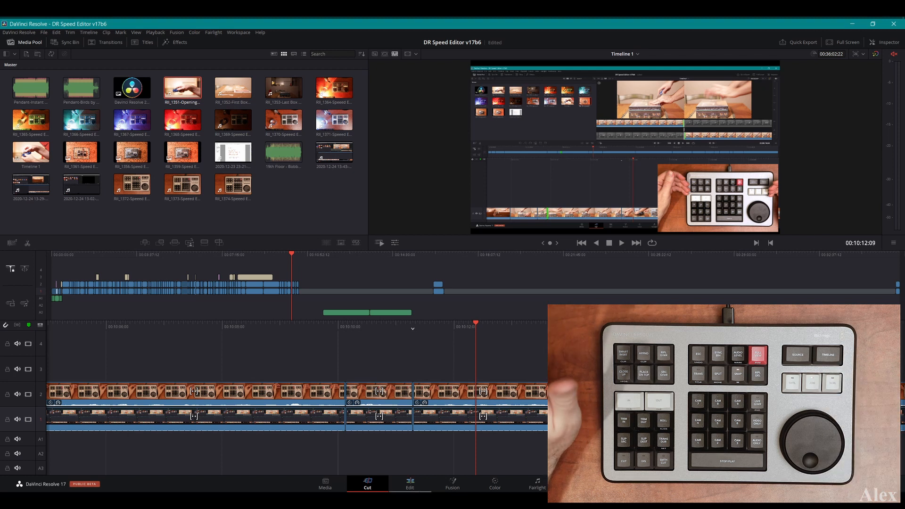
Zoom the Edit page timeline in around the playhead, then return to the Cut page.
{"action": "left_click", "coordinate": [409, 484]}
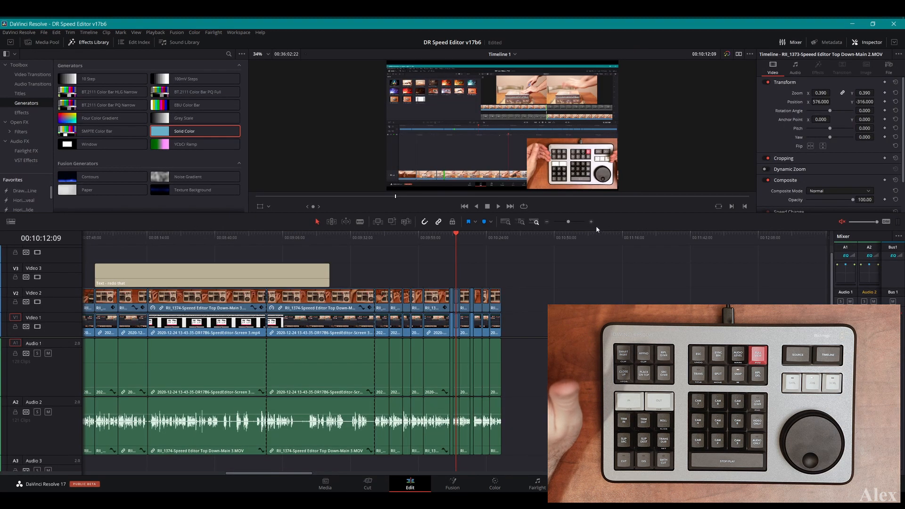
{"action": "left_click", "coordinate": [592, 222]}
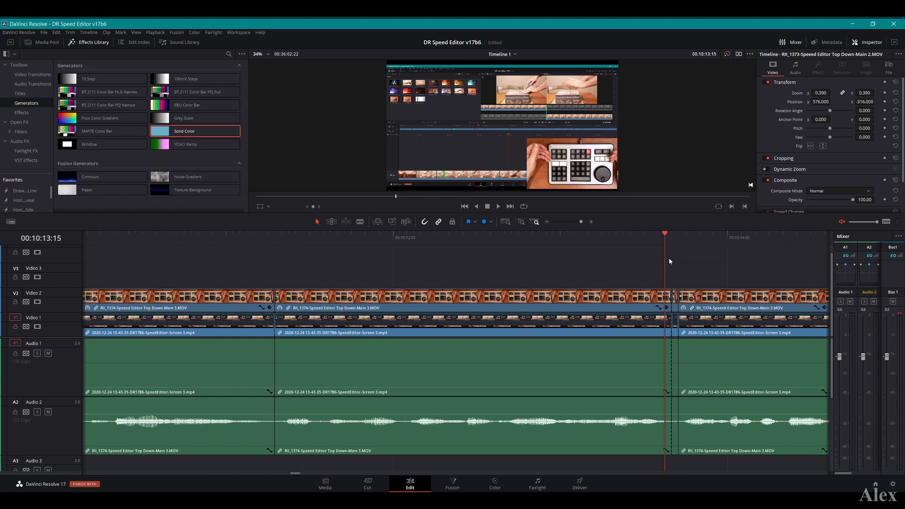
{"action": "left_click", "coordinate": [367, 483]}
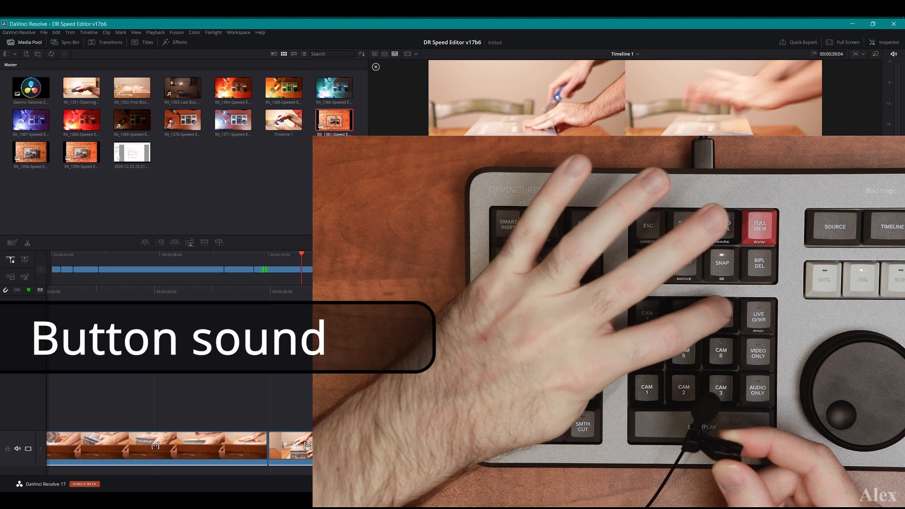
Show the Cut page trim view of the outgoing and incoming frames between two knife shots.
{"action": "left_click", "coordinate": [367, 483]}
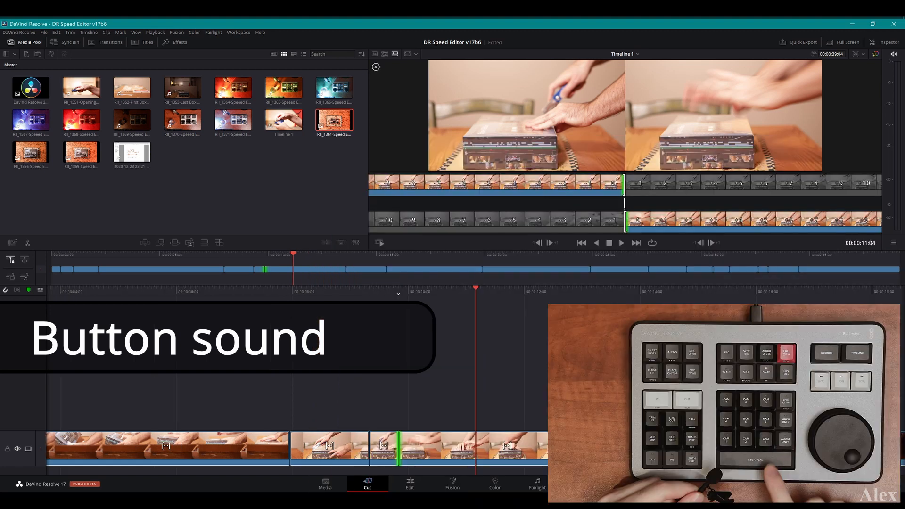